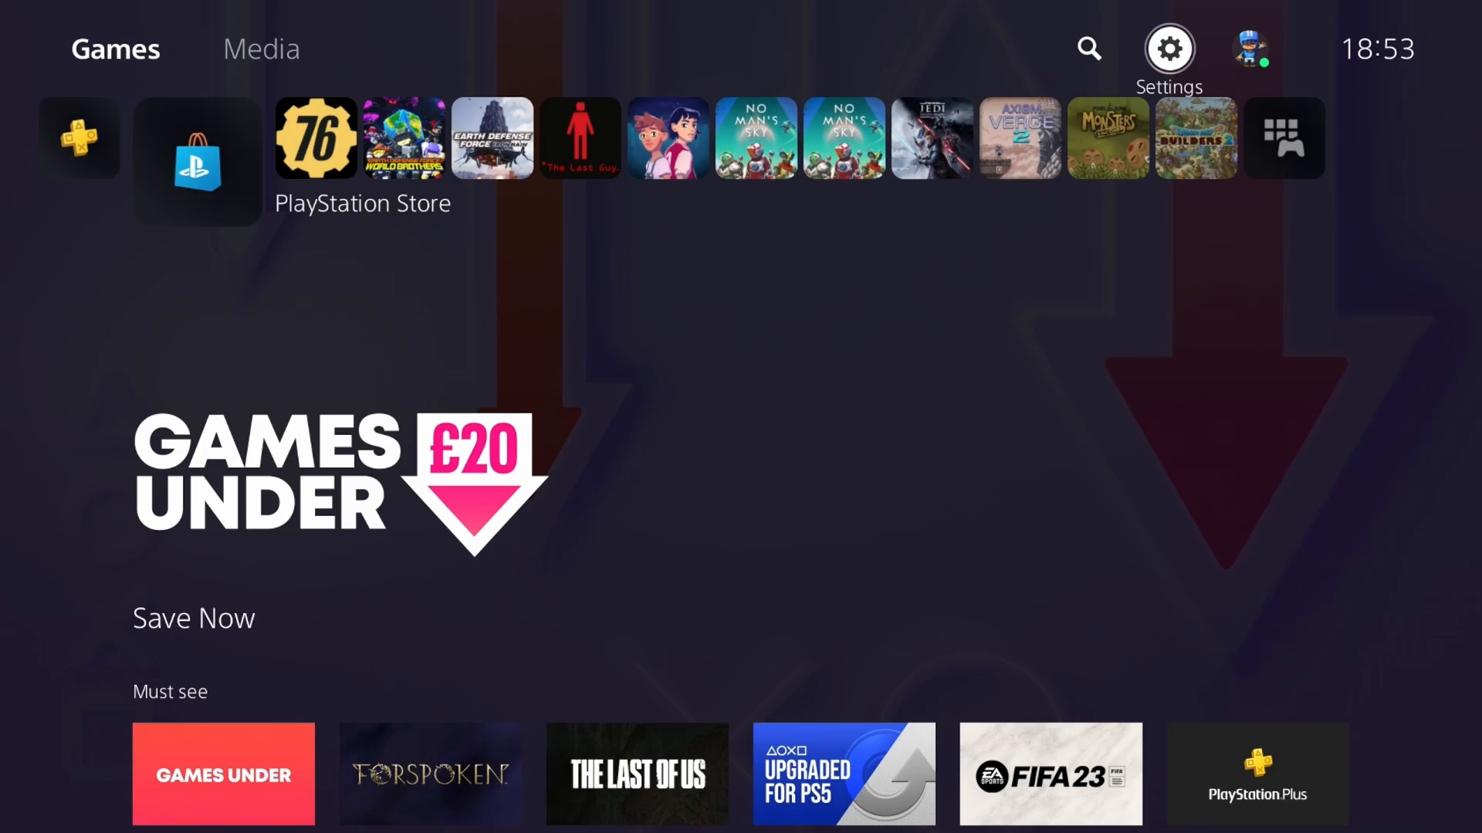
mouse_move(1087, 48)
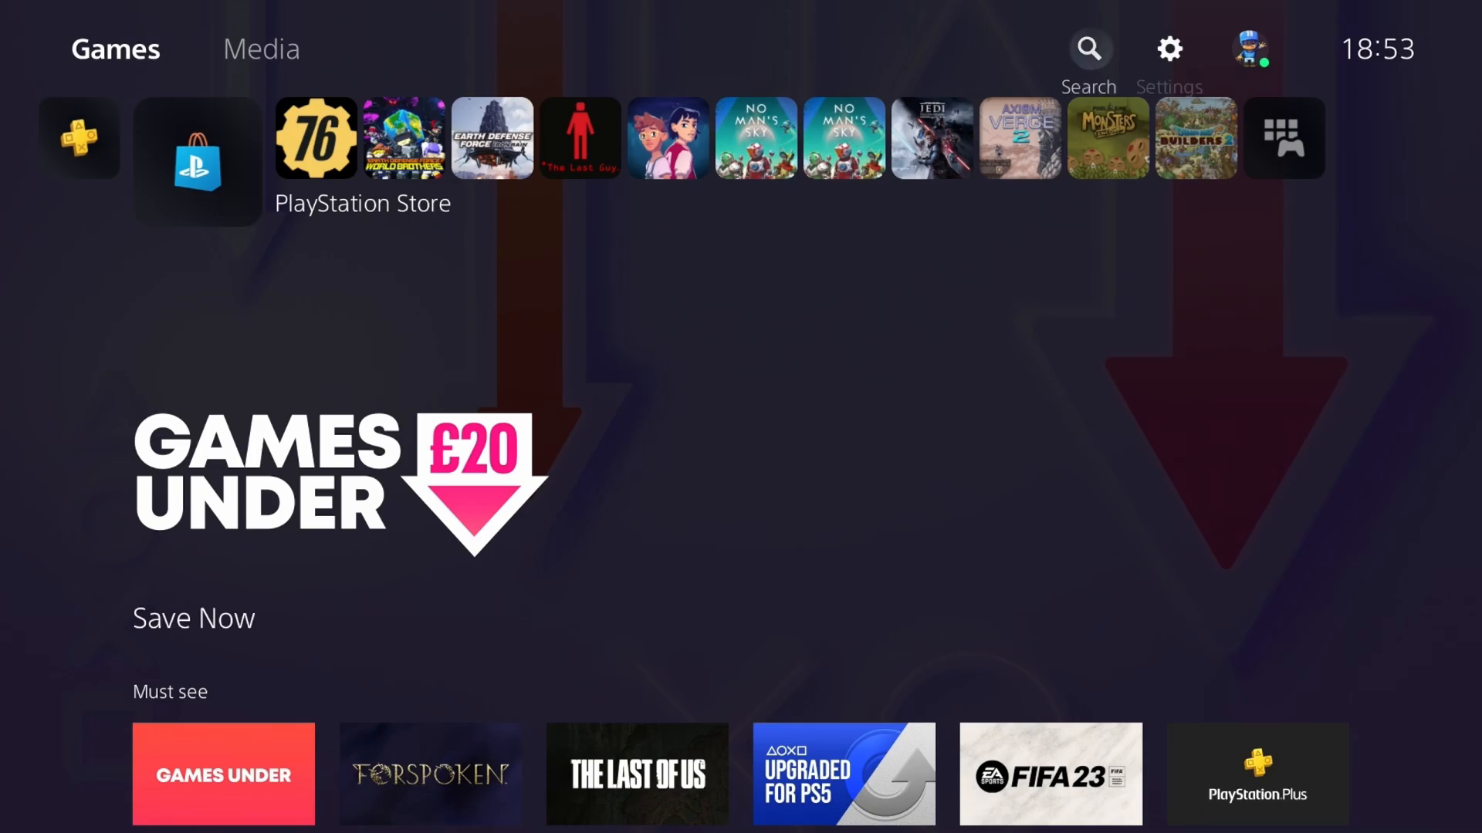
Step: Go to the PS5 Settings, then Sound, and view the Microphone section
left_click(1169, 48)
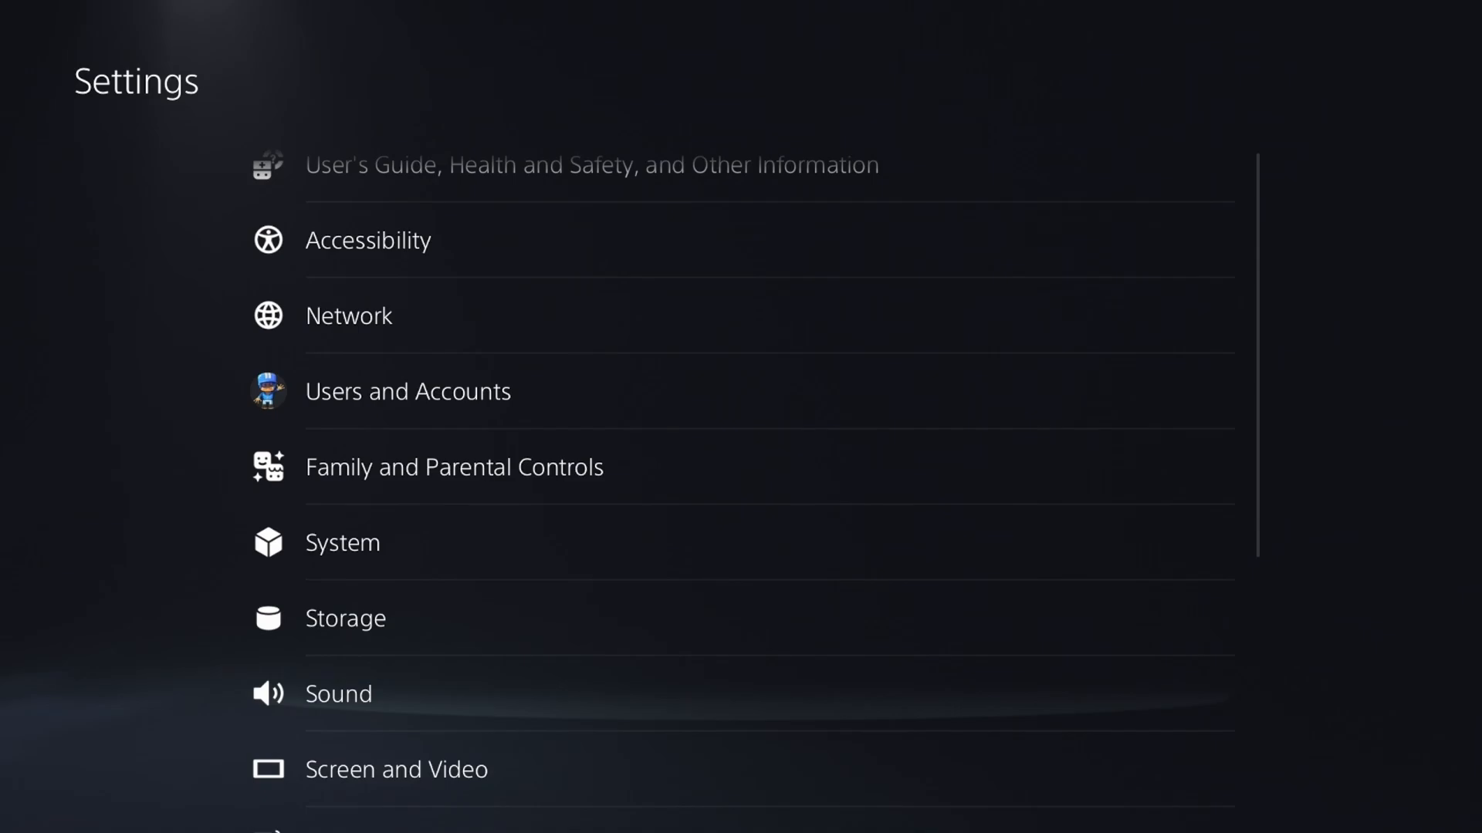
left_click(337, 693)
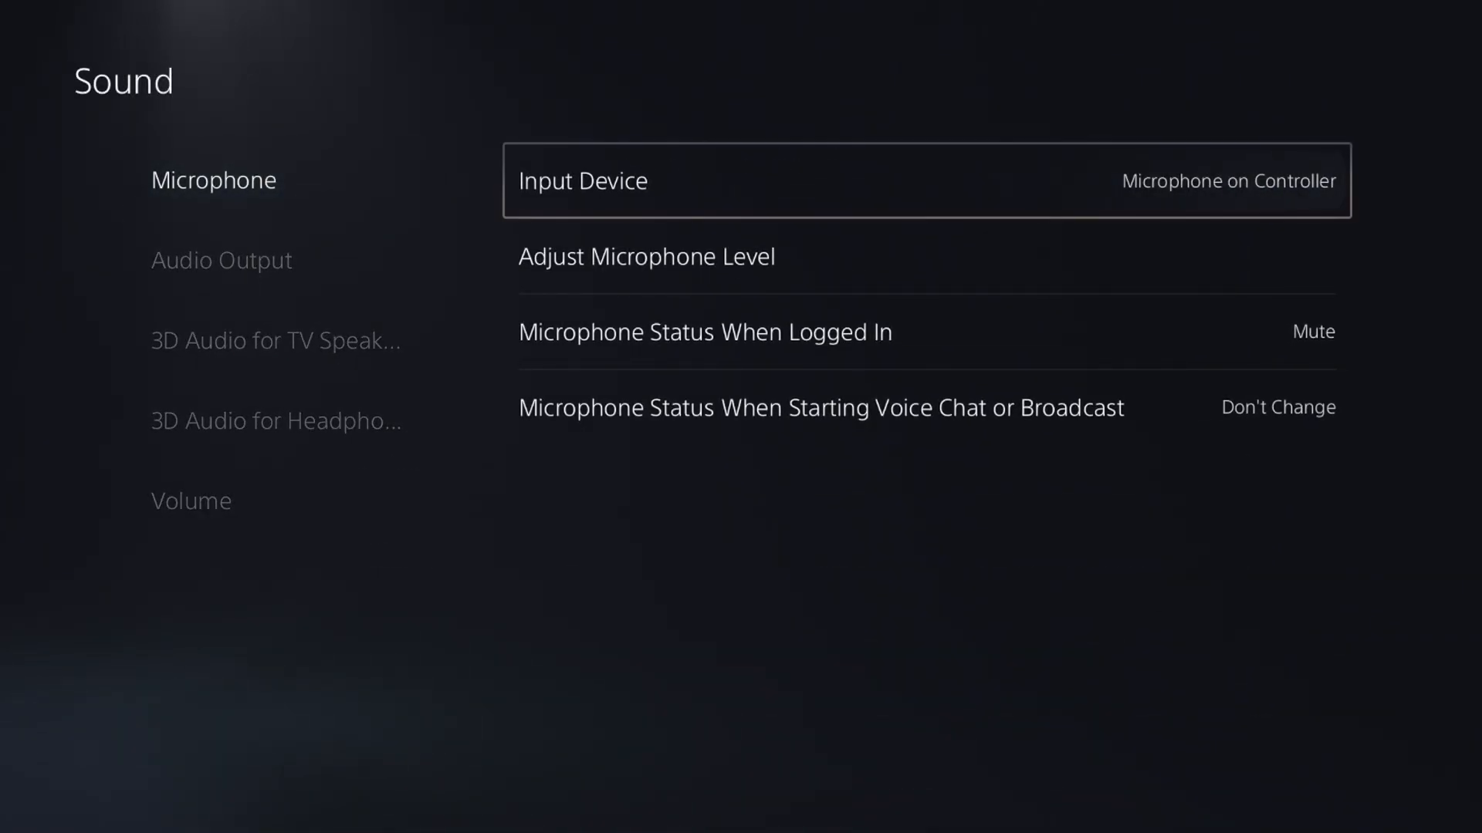
left_click(926, 181)
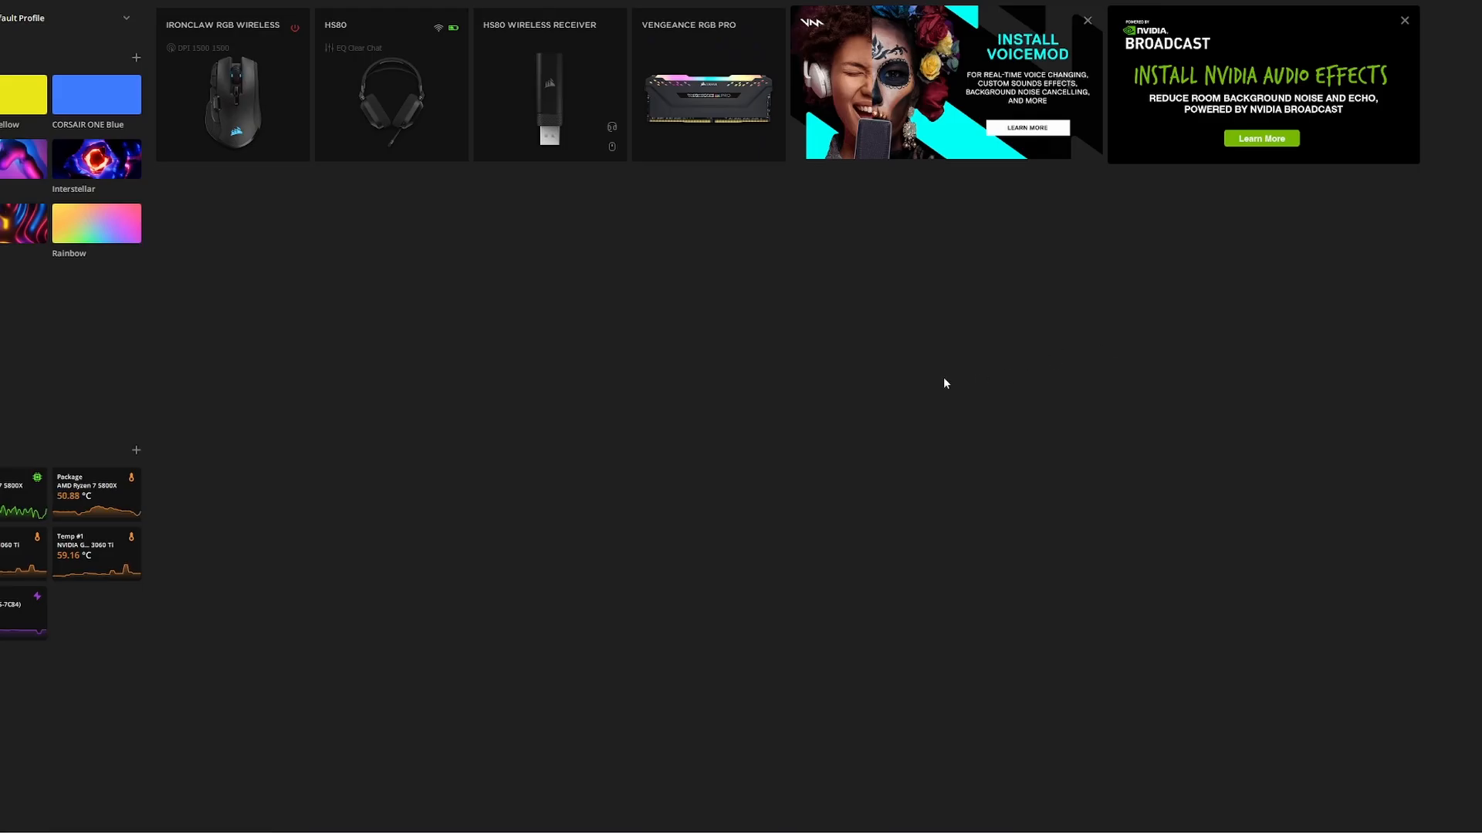
mouse_move(454, 386)
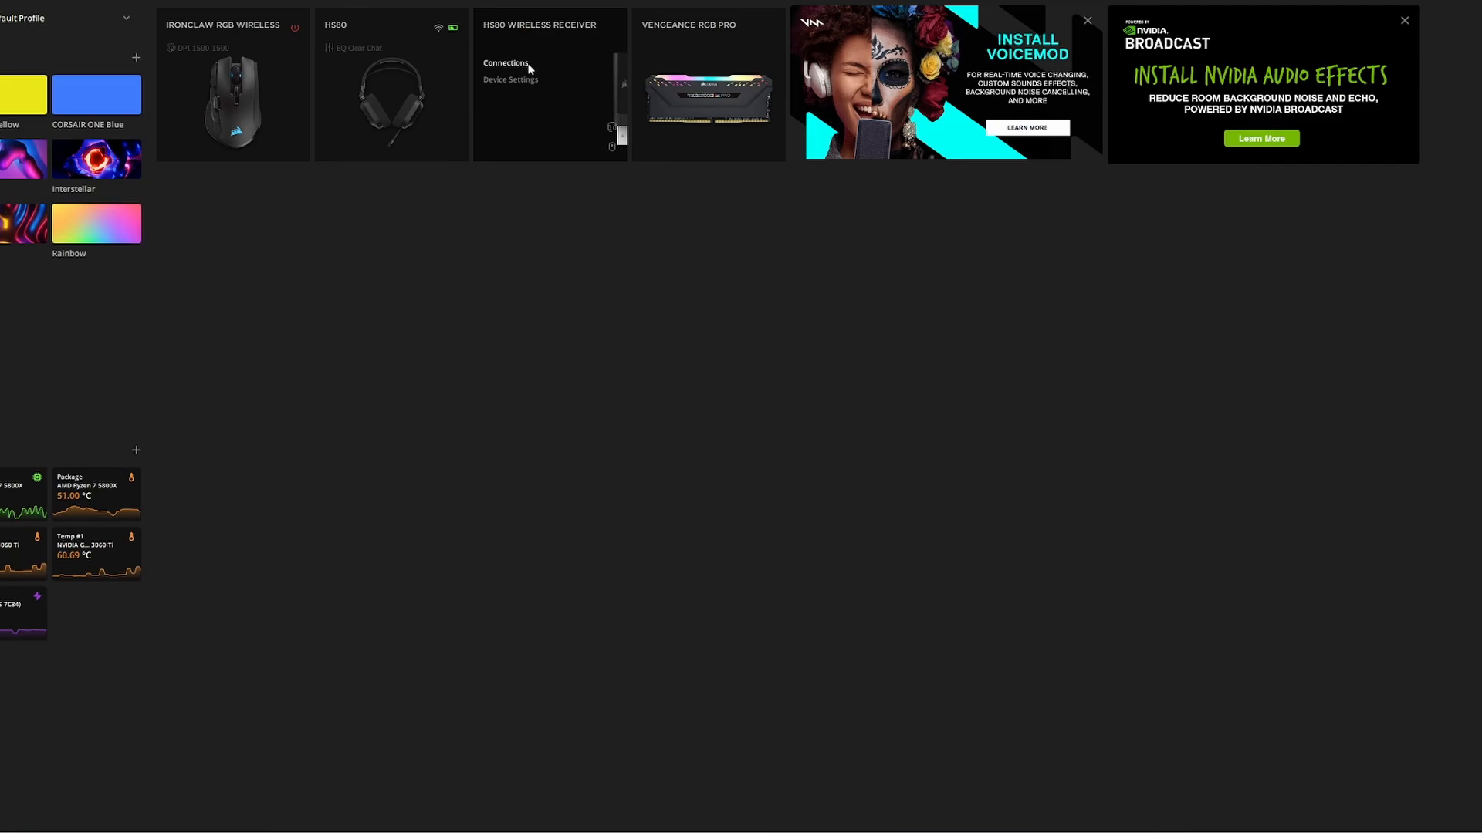
Step: Open the HS80 Wireless Receiver card's menu and choose Connections
left_click(509, 80)
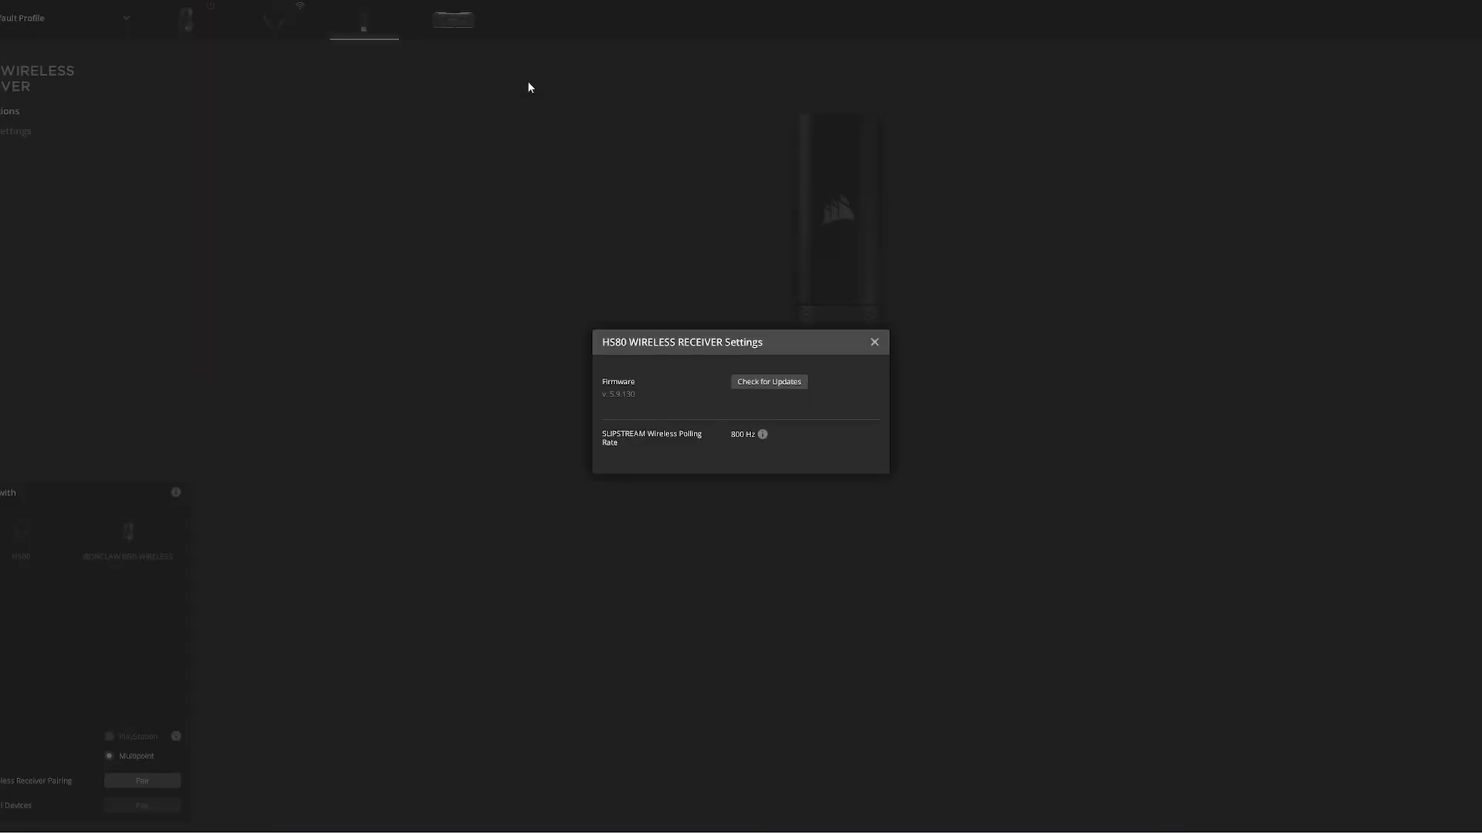
Step: Select the PlayStation option instead of Multipoint for the HS80 receiver
left_click(873, 342)
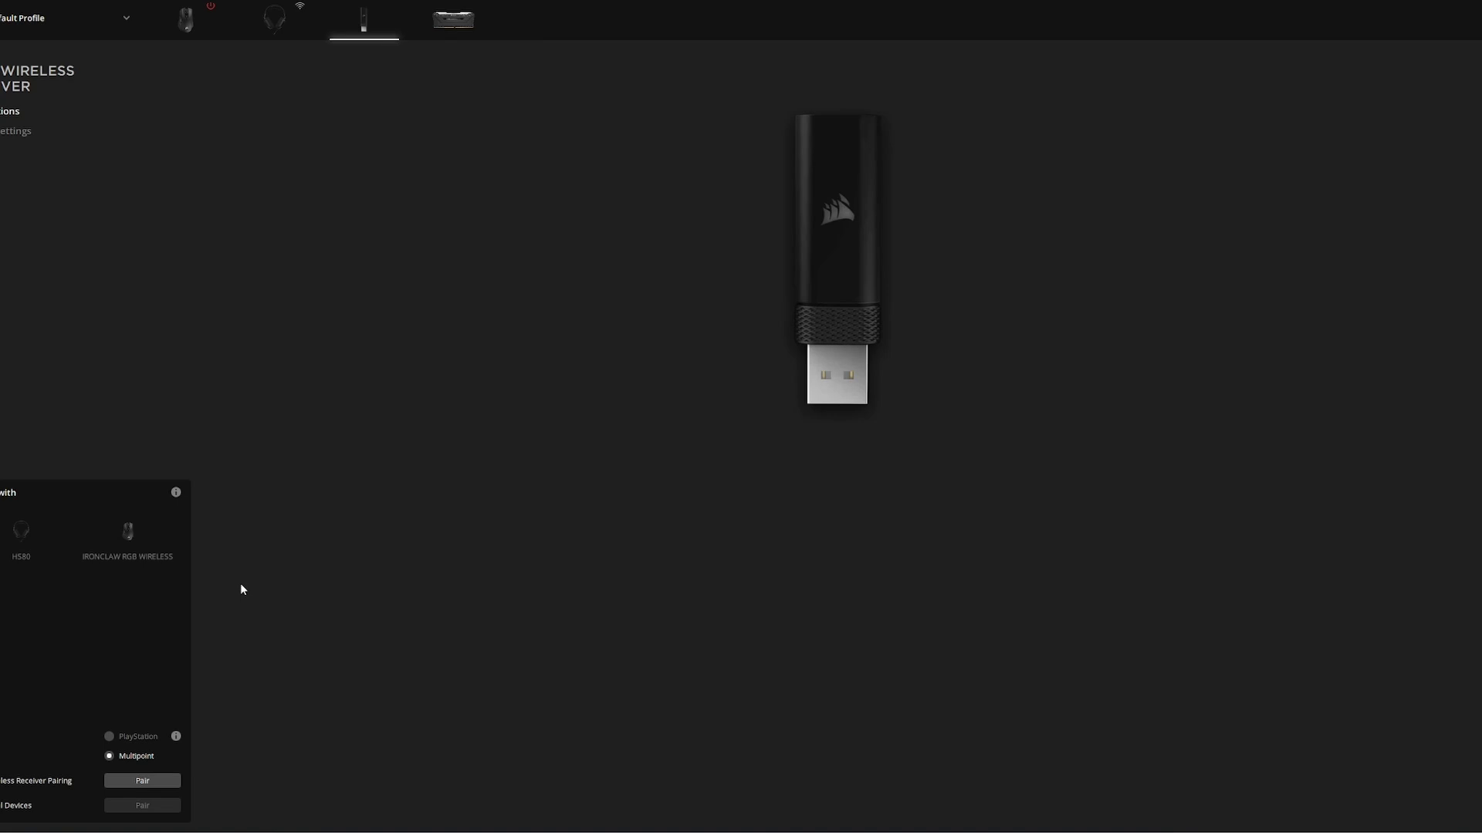
mouse_move(24, 749)
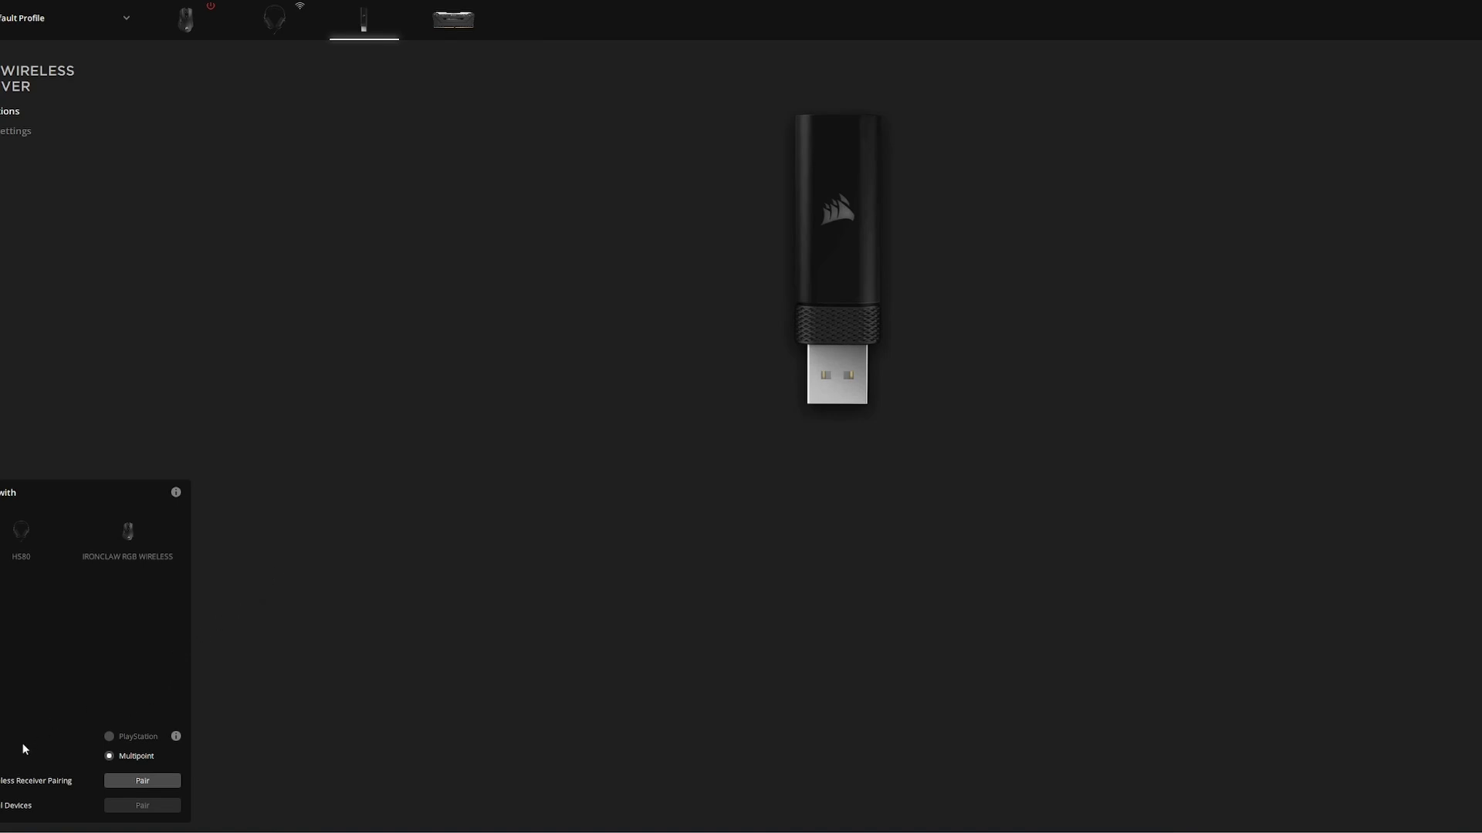
mouse_move(104, 744)
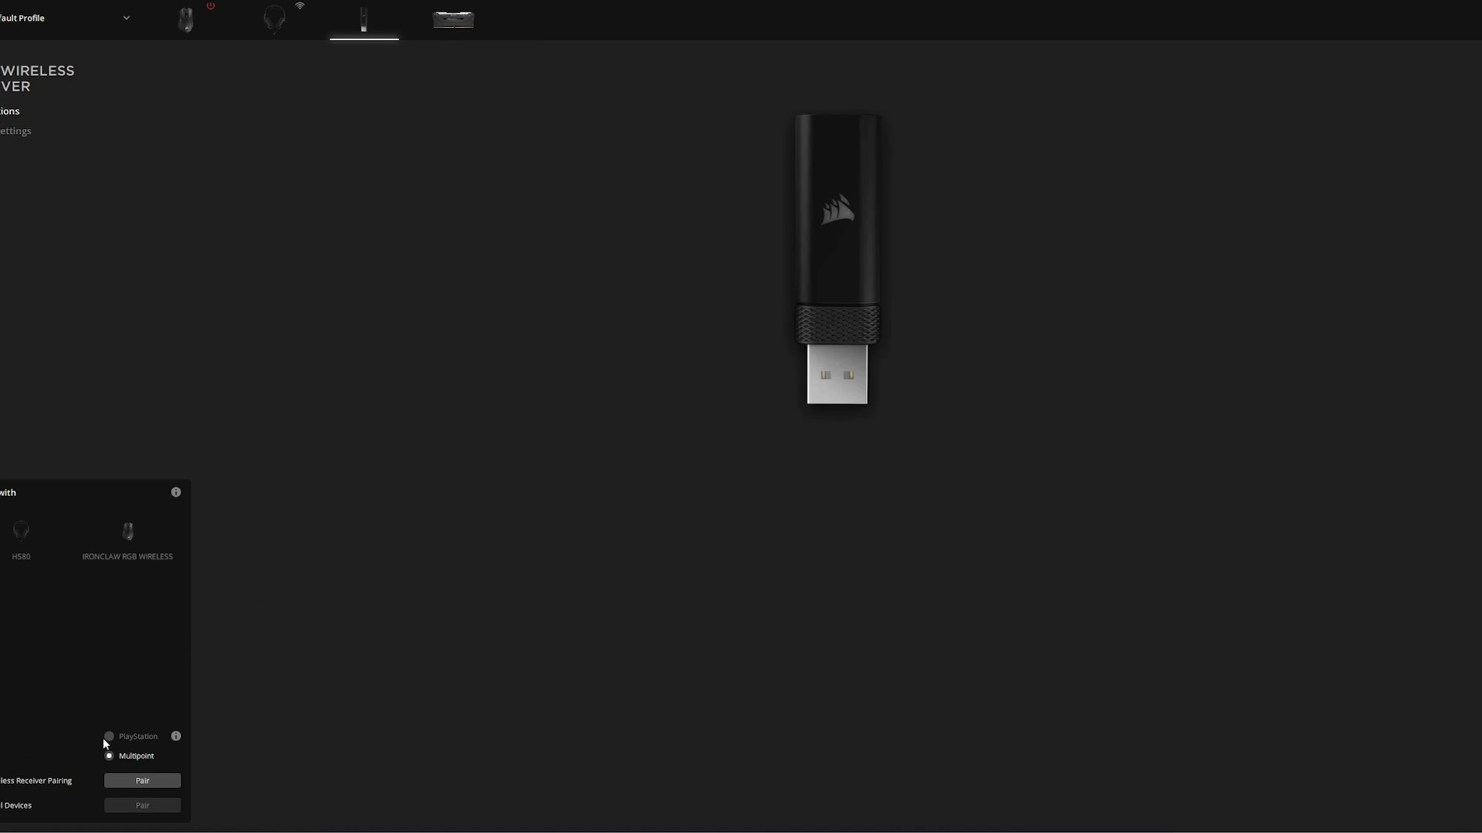
left_click(109, 736)
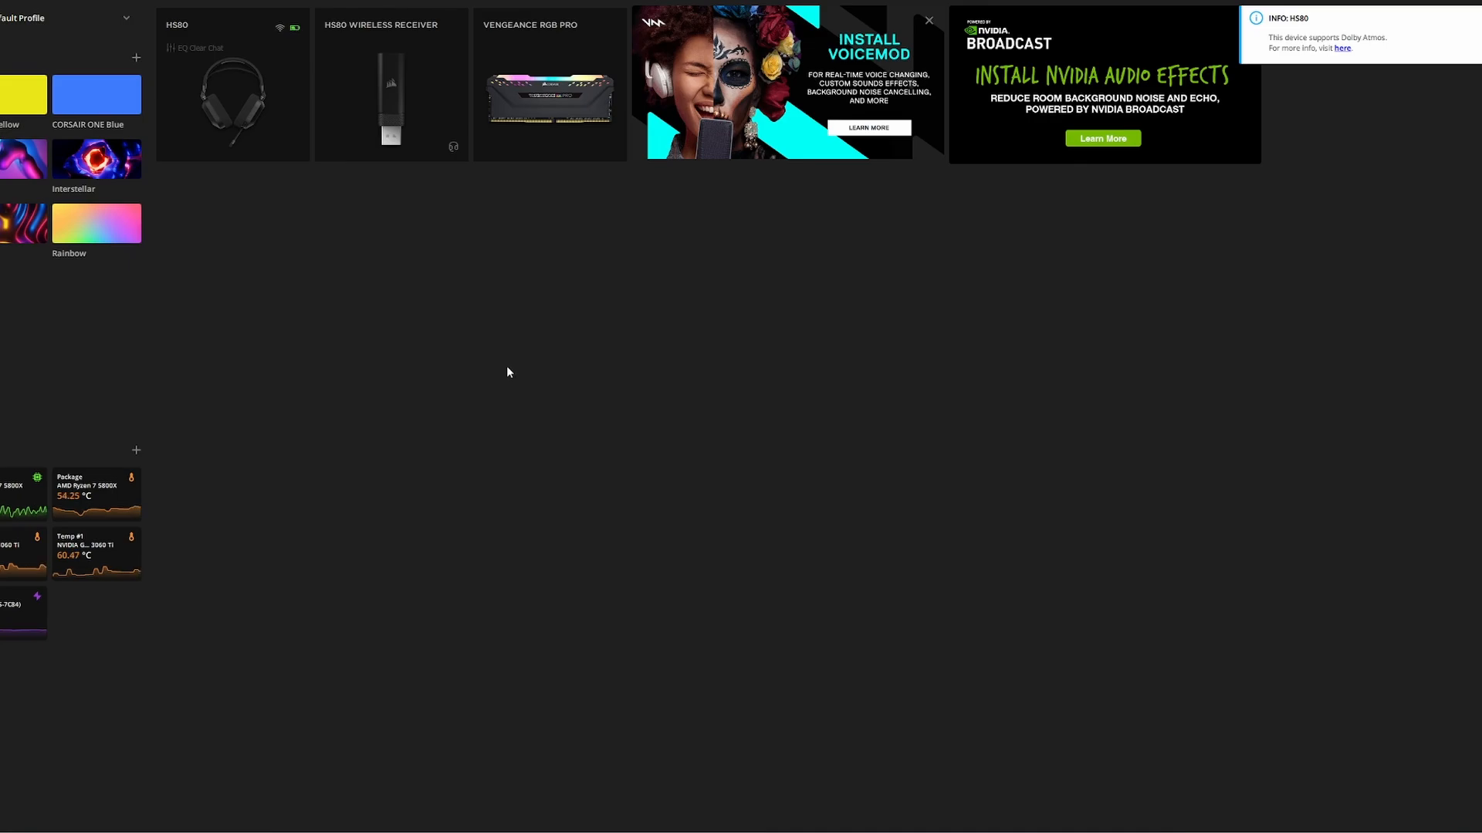
mouse_move(498, 369)
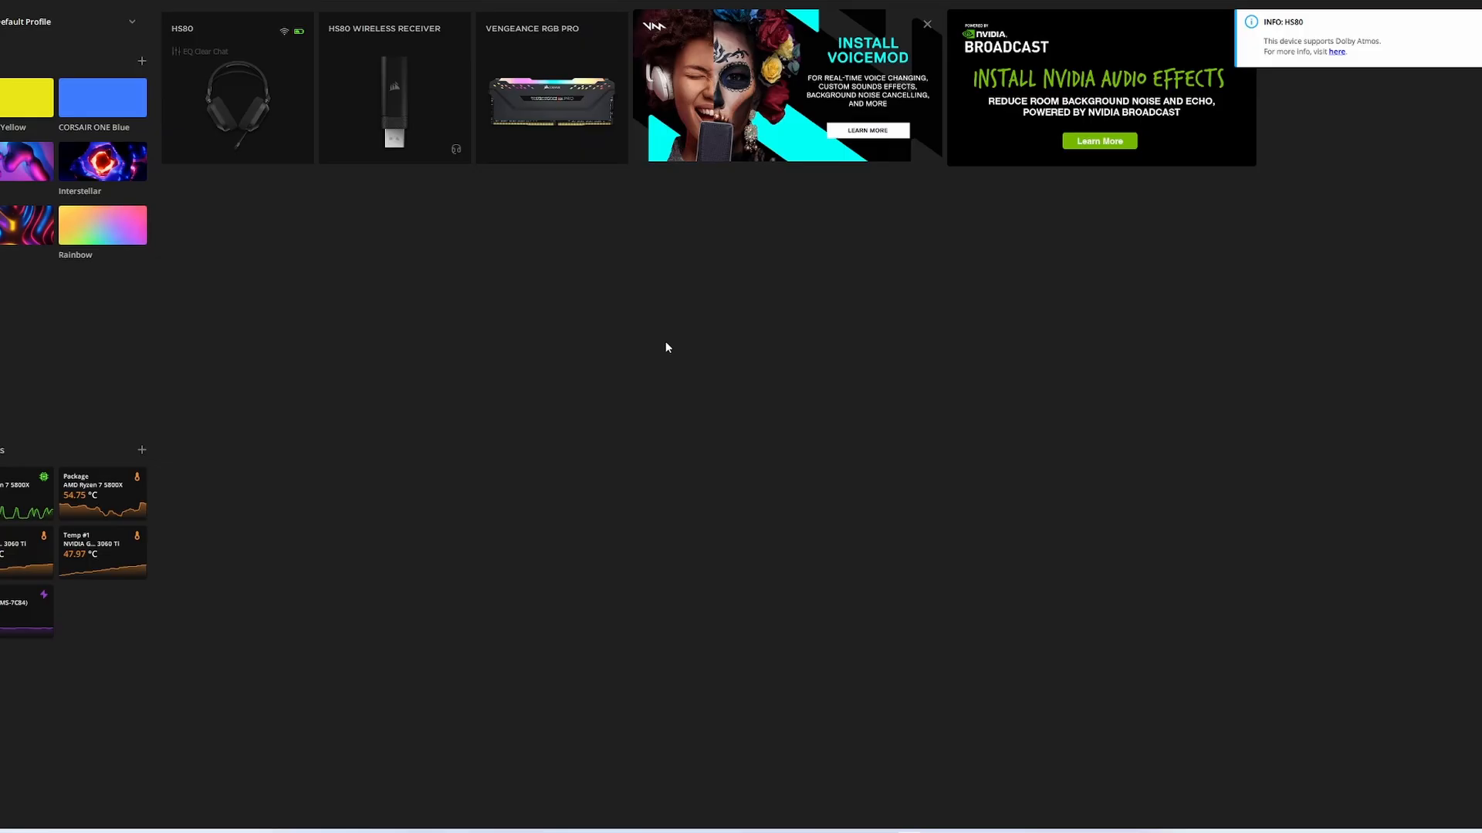
mouse_move(496, 232)
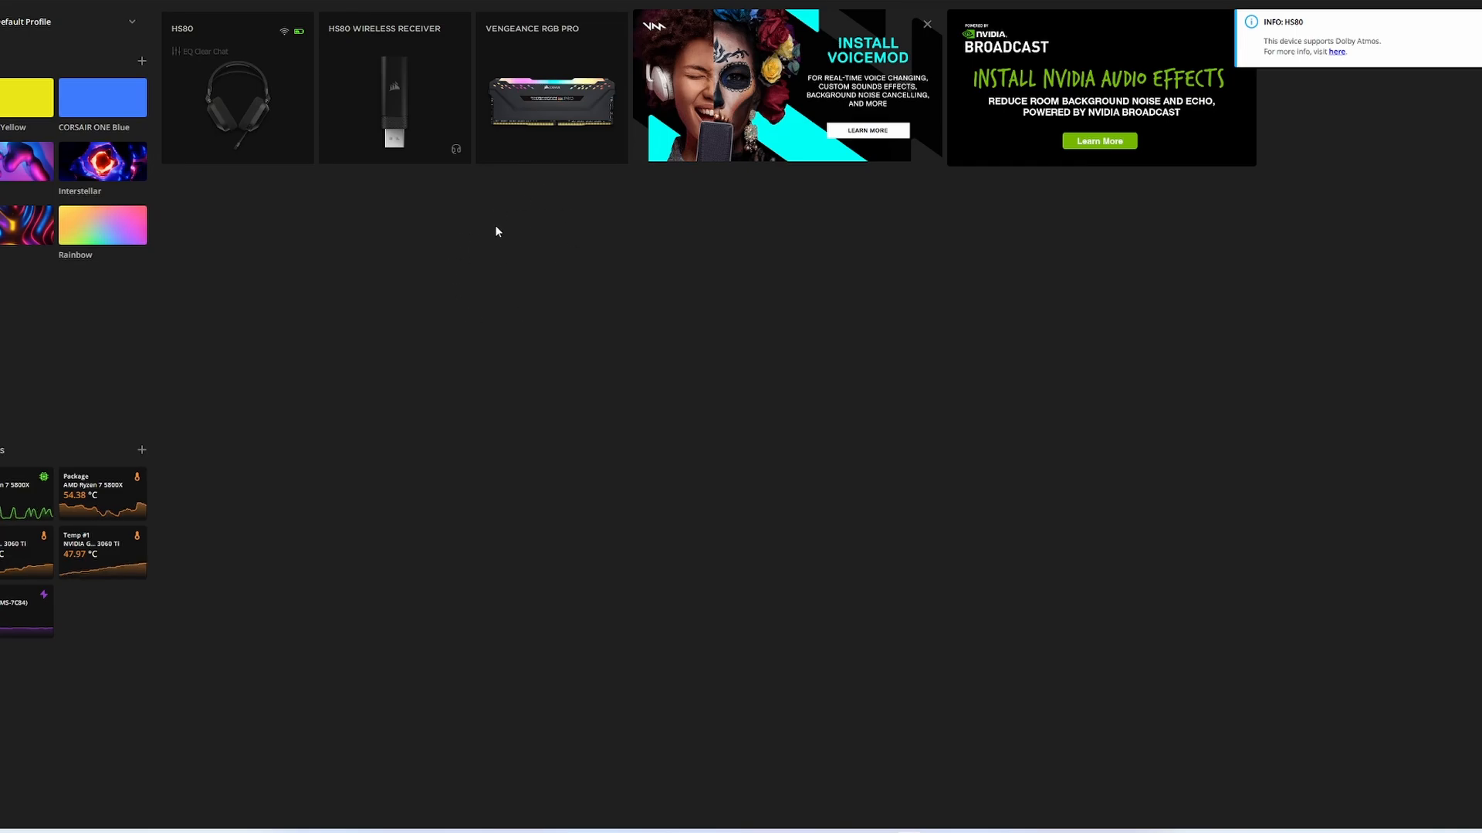
mouse_move(534, 323)
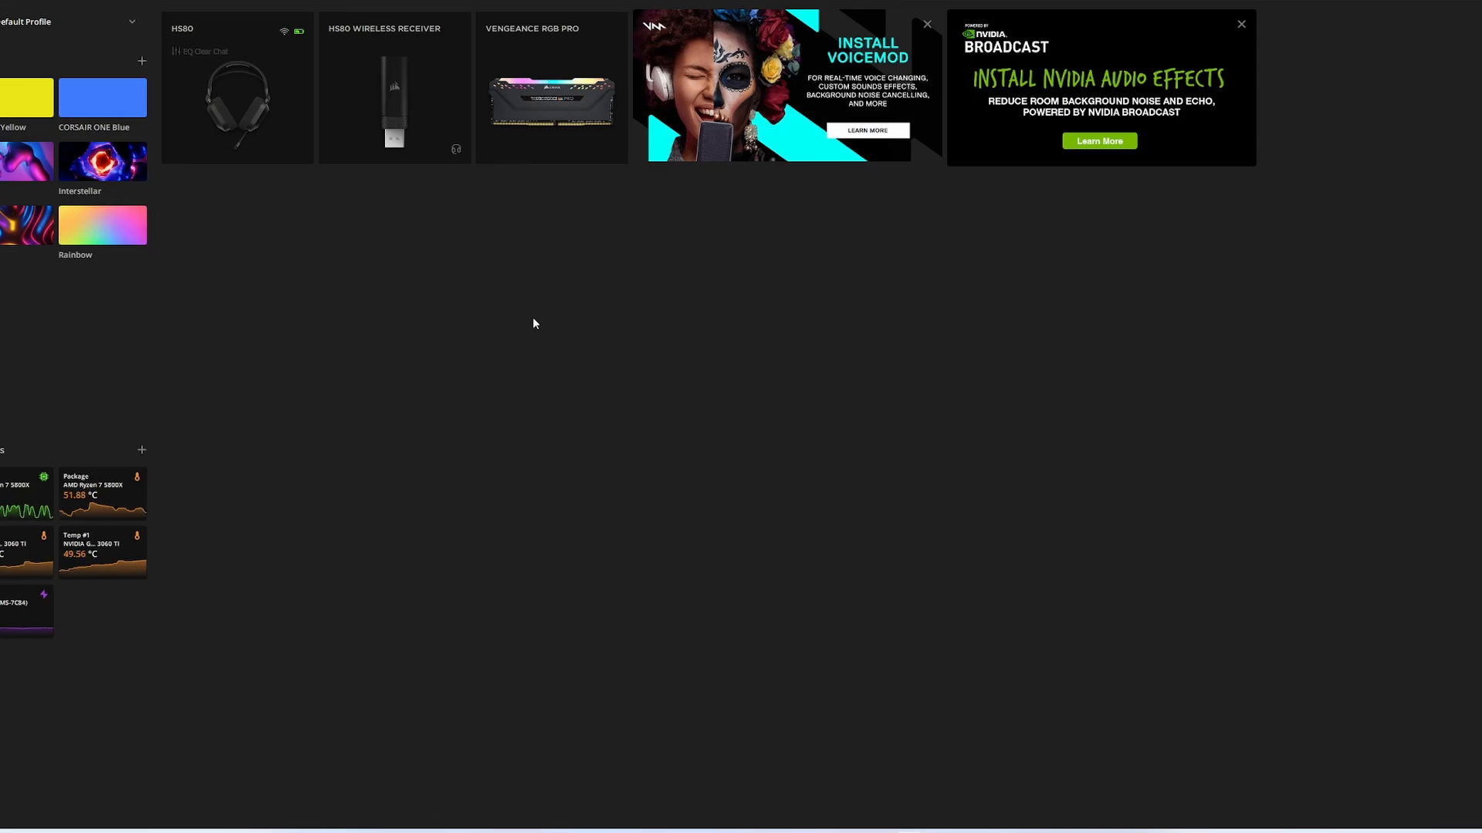
mouse_move(711, 269)
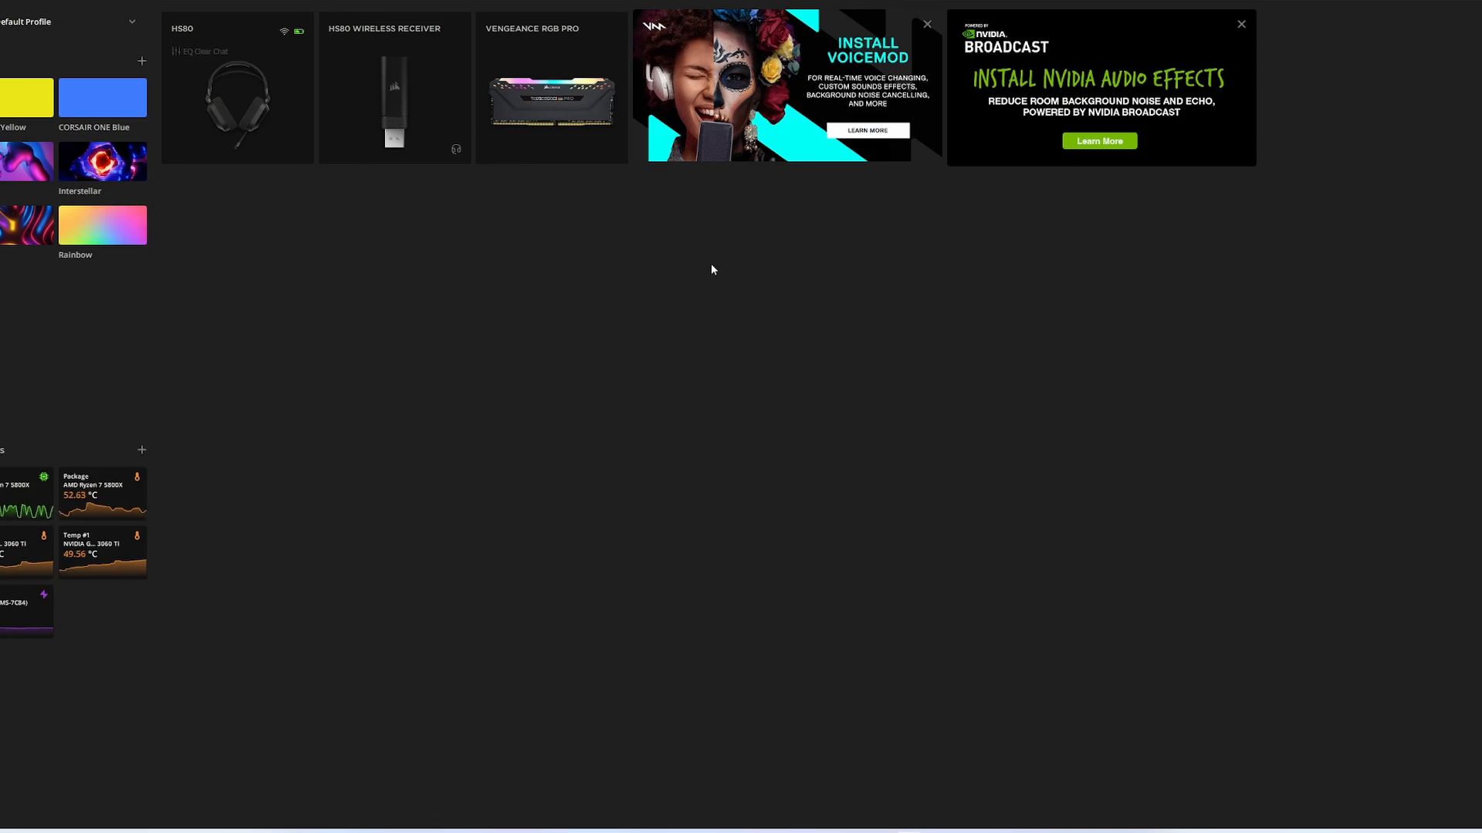